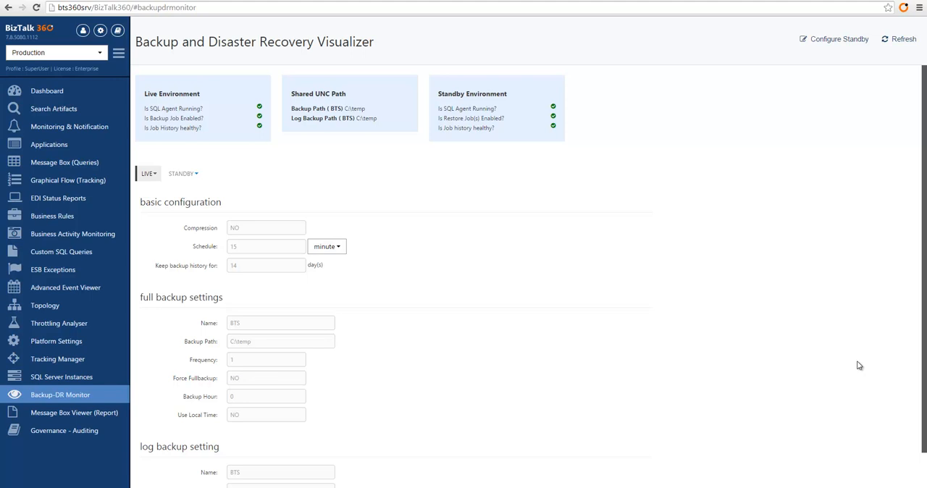
pyautogui.moveTo(753, 310)
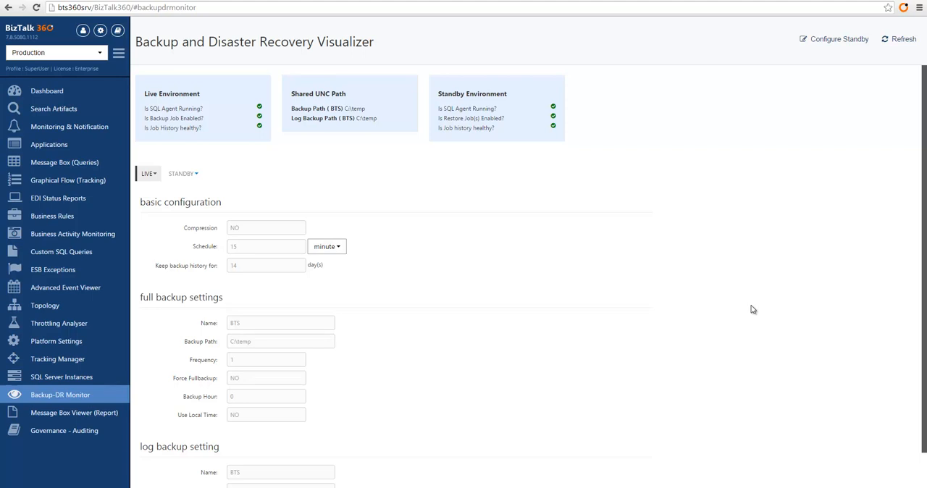
pyautogui.moveTo(727, 251)
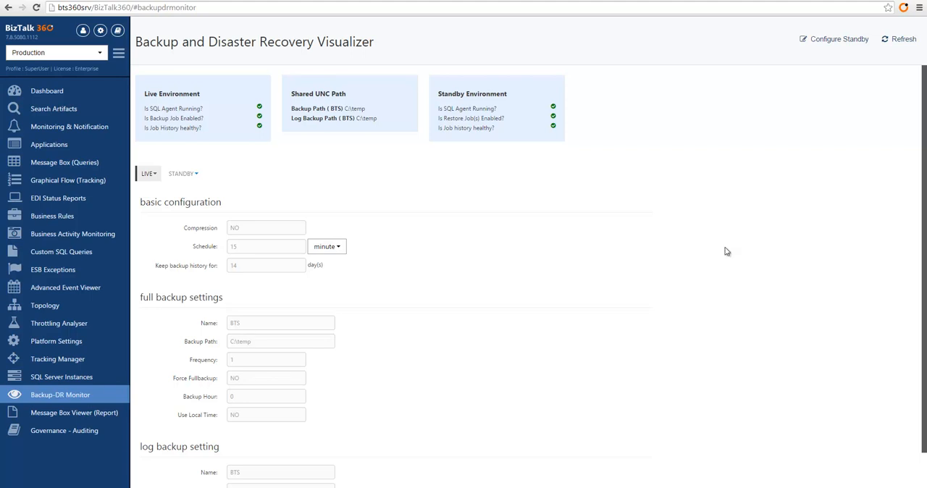
pyautogui.moveTo(786, 115)
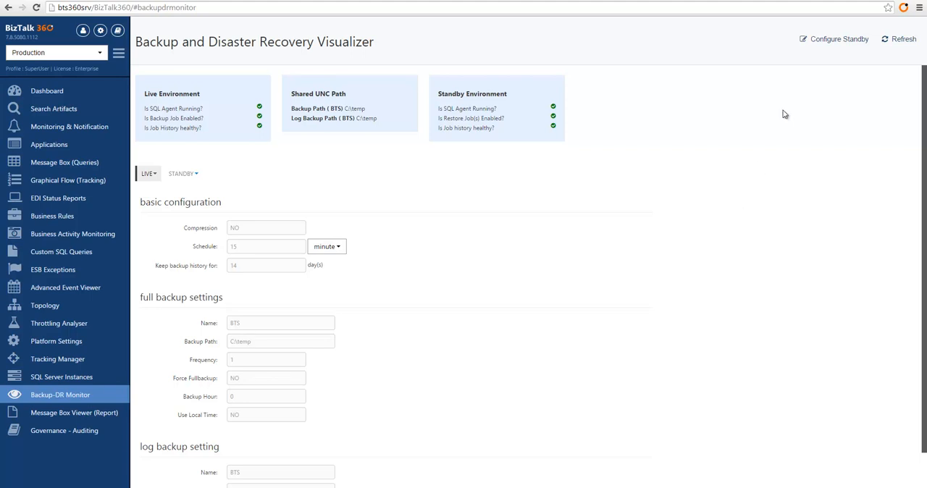
pyautogui.moveTo(819, 44)
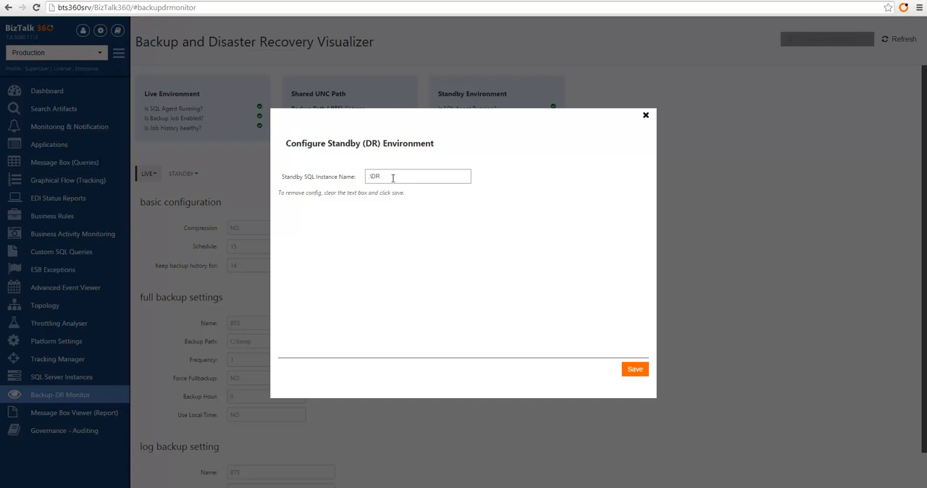
pyautogui.moveTo(406, 182)
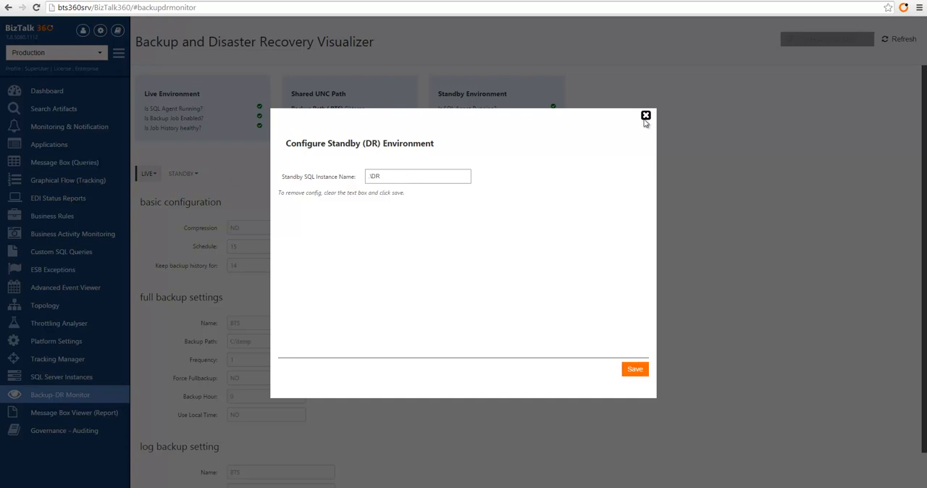
# Show the live backup history and review the Last Full Backup, Log Backup and Last 5 Backup Job History tables
pyautogui.click(646, 116)
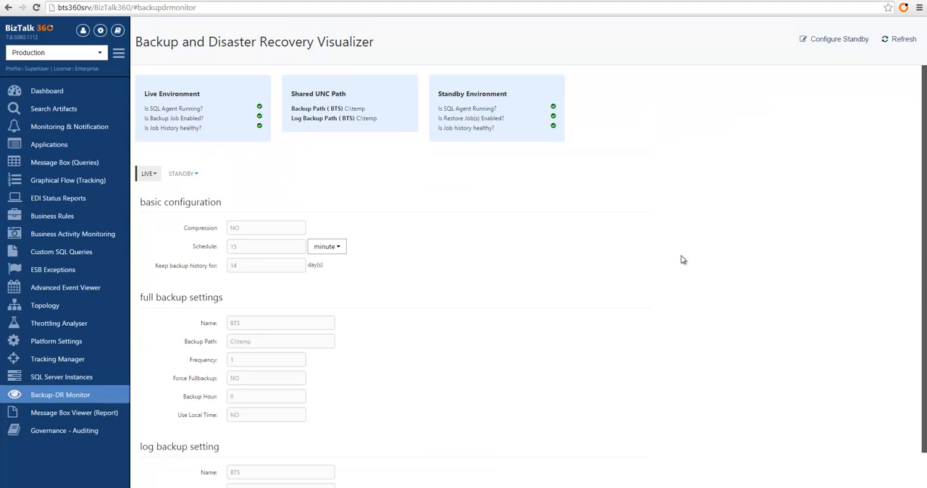
pyautogui.moveTo(467, 195)
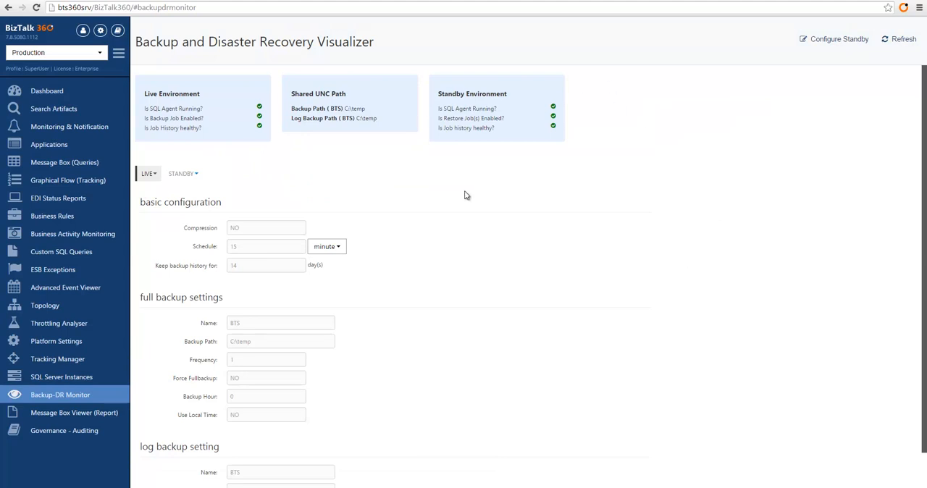
pyautogui.moveTo(231, 97)
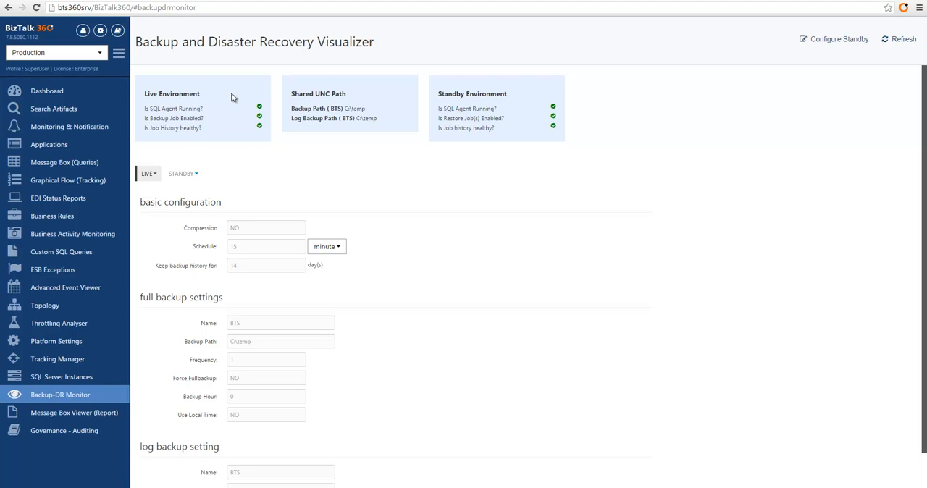
pyautogui.moveTo(499, 154)
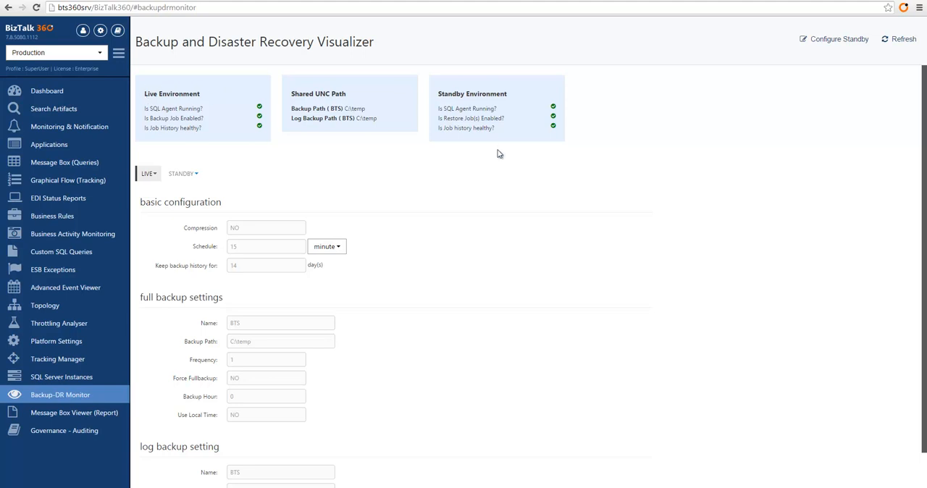
pyautogui.moveTo(200, 103)
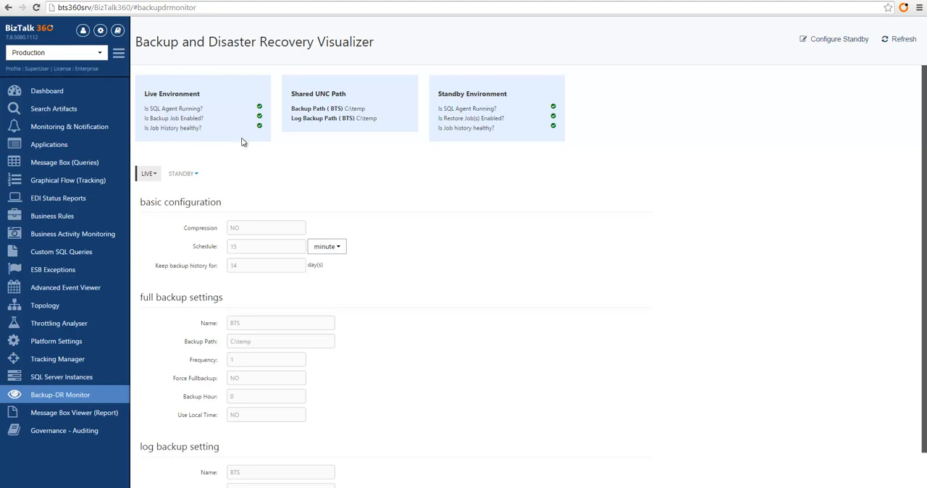
pyautogui.moveTo(340, 153)
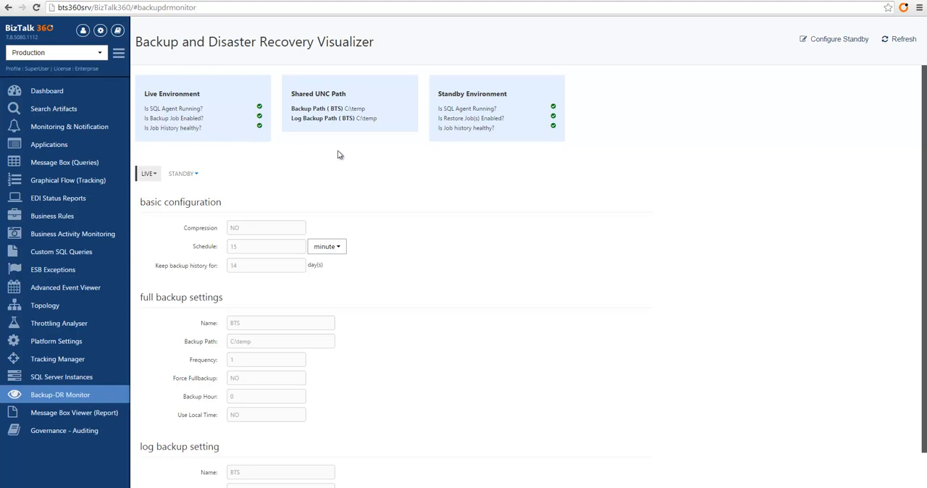
pyautogui.moveTo(273, 107)
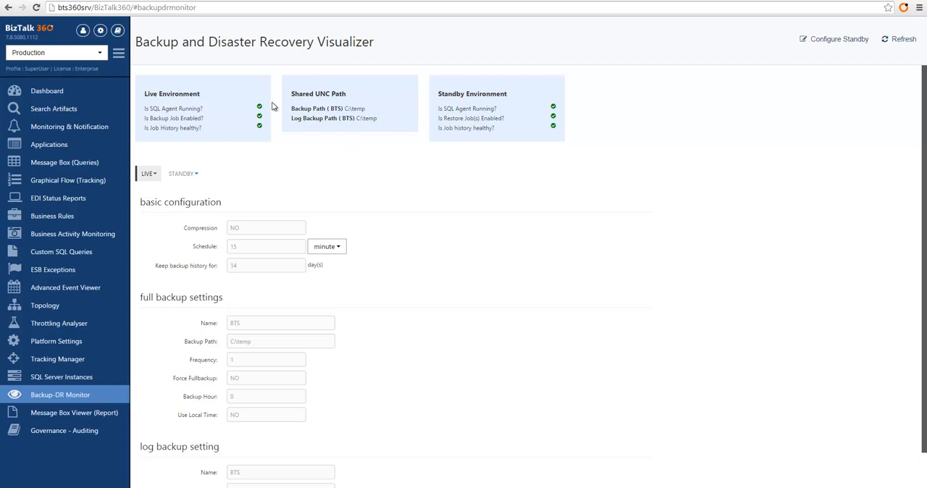
pyautogui.moveTo(422, 85)
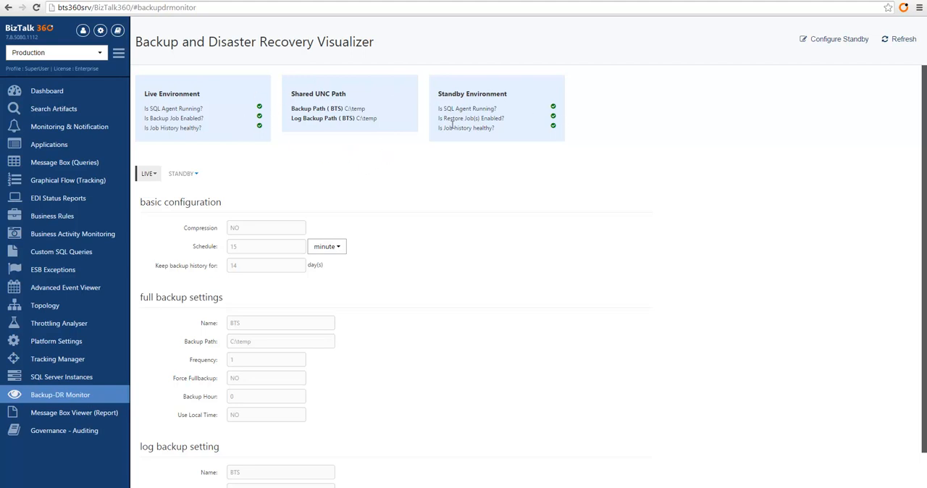
pyautogui.moveTo(442, 84)
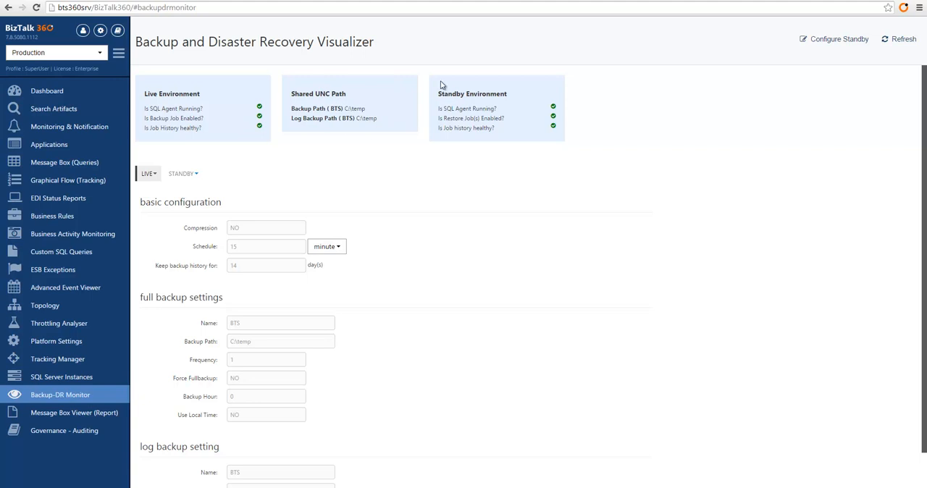
pyautogui.moveTo(439, 95)
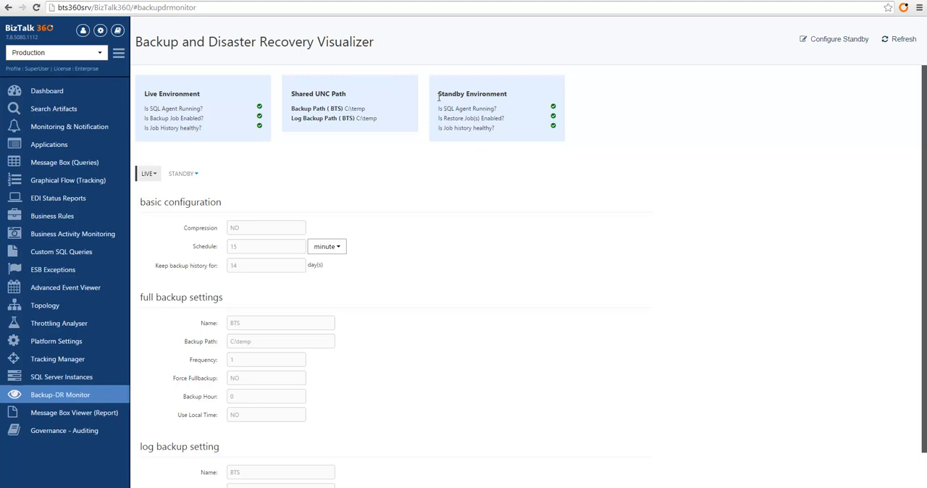
pyautogui.moveTo(444, 109)
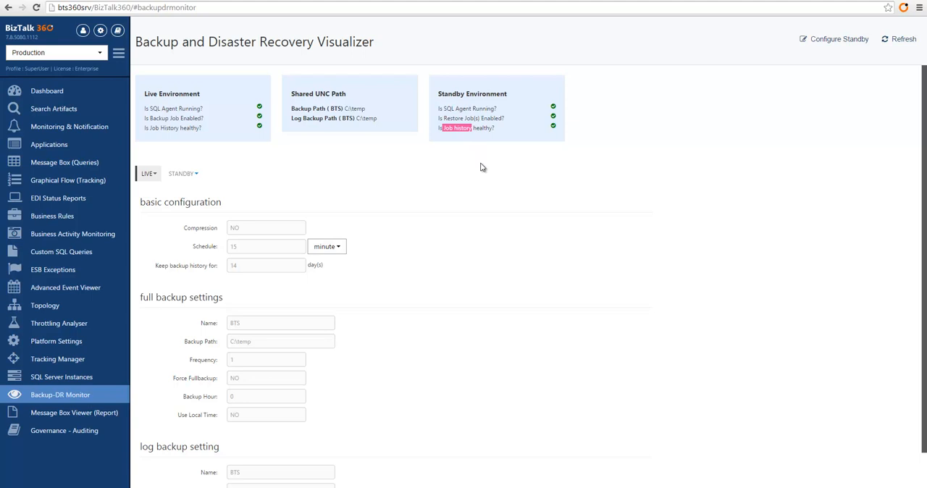
pyautogui.moveTo(471, 172)
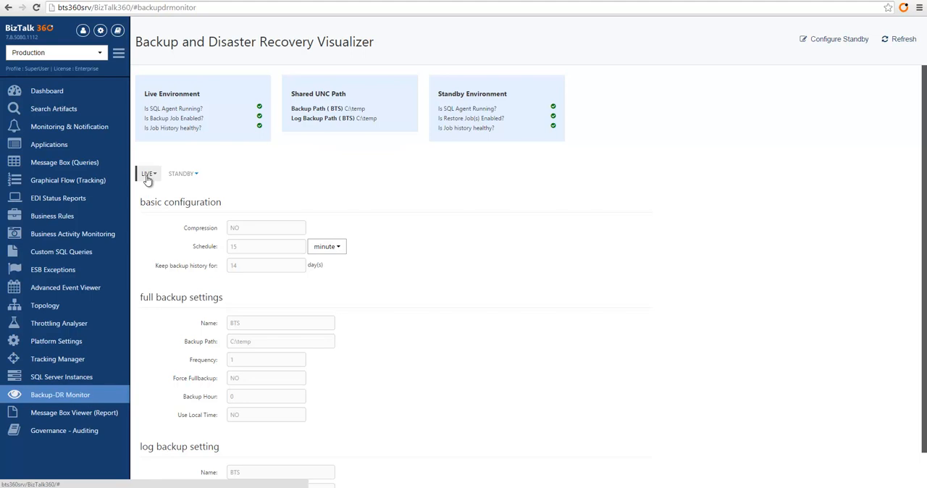
pyautogui.moveTo(178, 191)
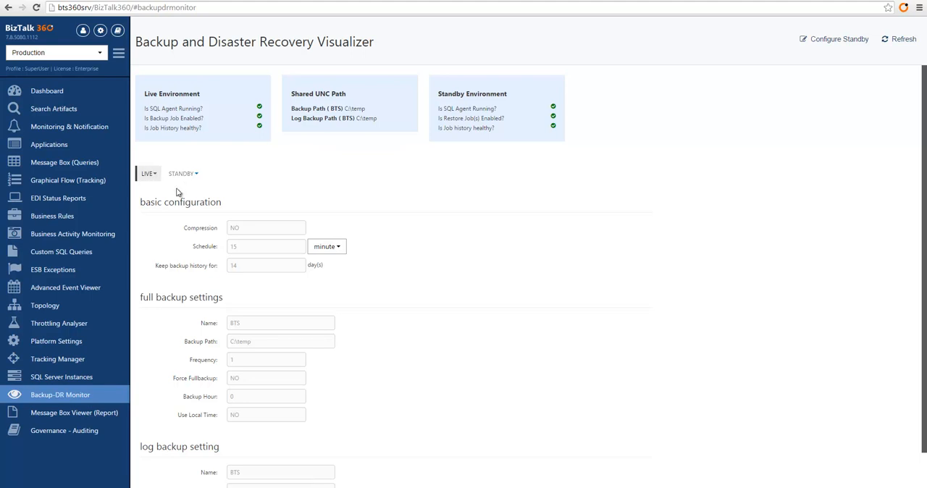
pyautogui.click(147, 172)
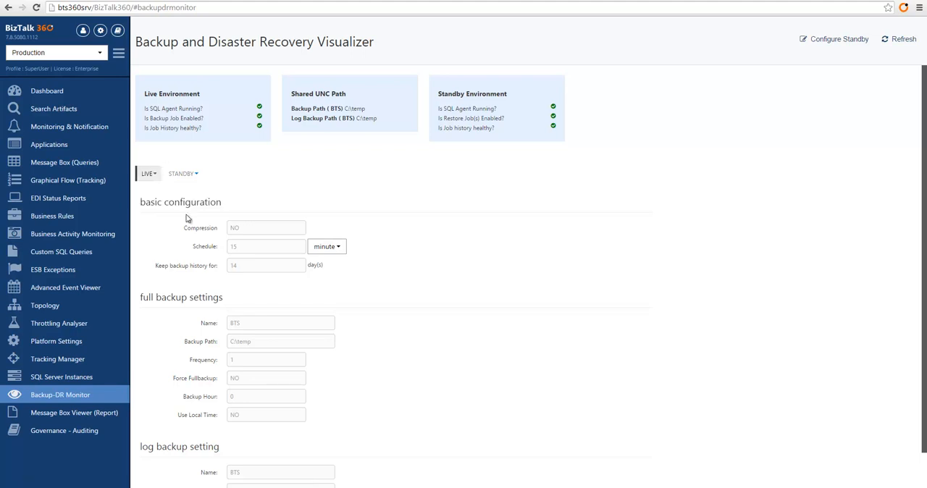
pyautogui.moveTo(142, 203)
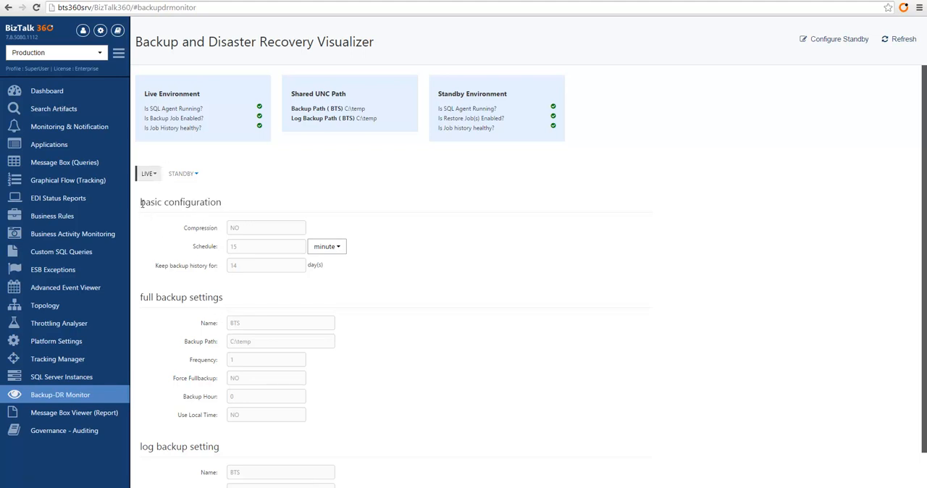
pyautogui.moveTo(220, 263)
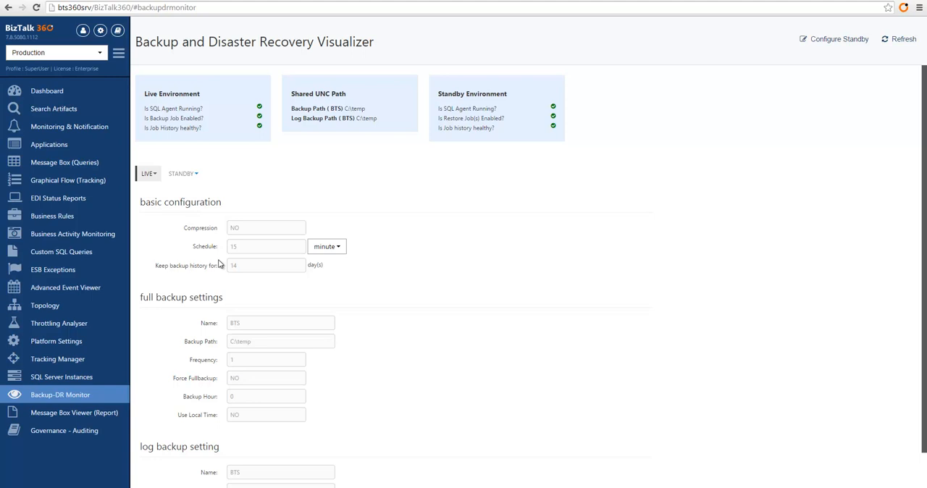
pyautogui.moveTo(245, 286)
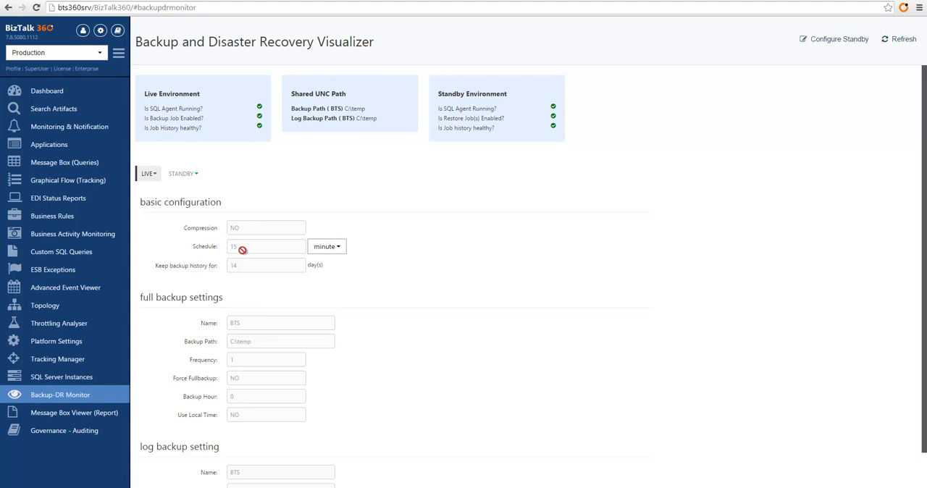
pyautogui.moveTo(215, 277)
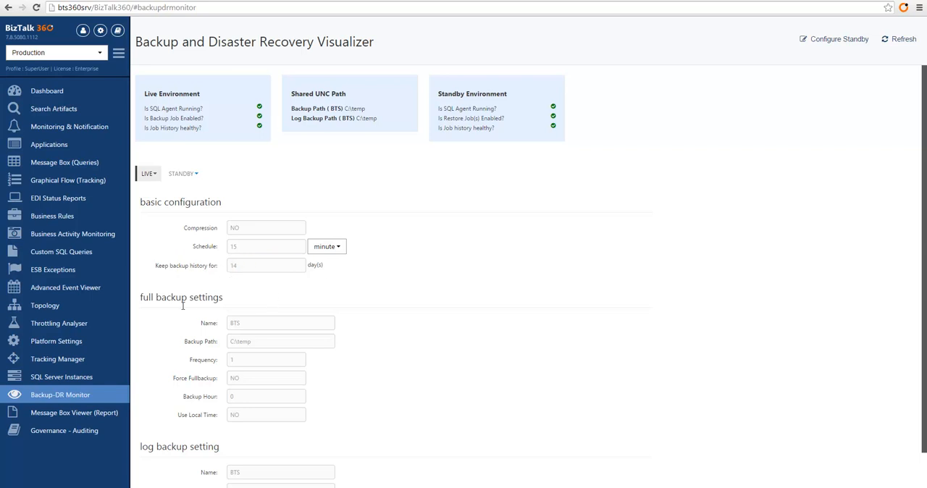
pyautogui.moveTo(214, 323)
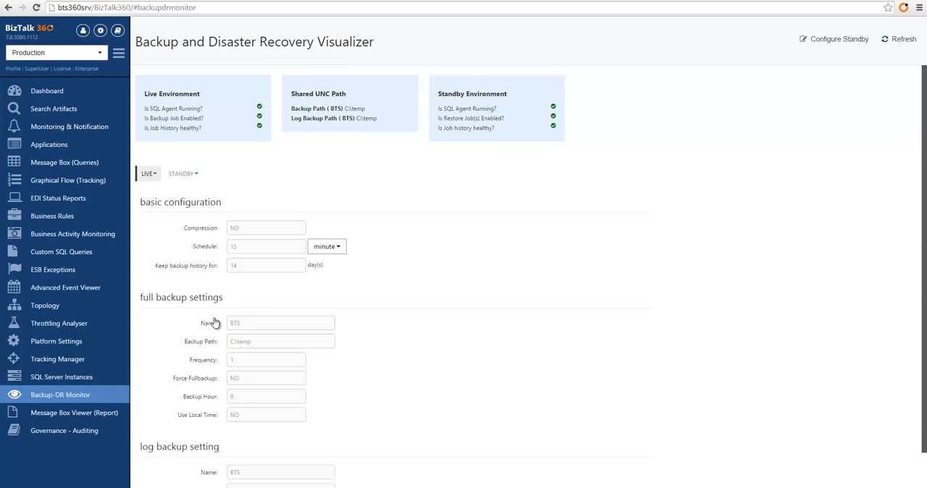
pyautogui.scroll(-3)
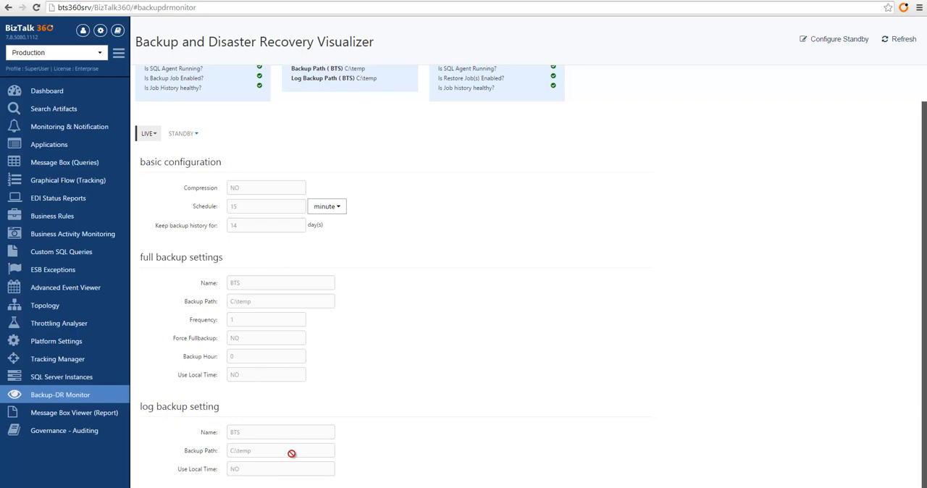
pyautogui.moveTo(403, 423)
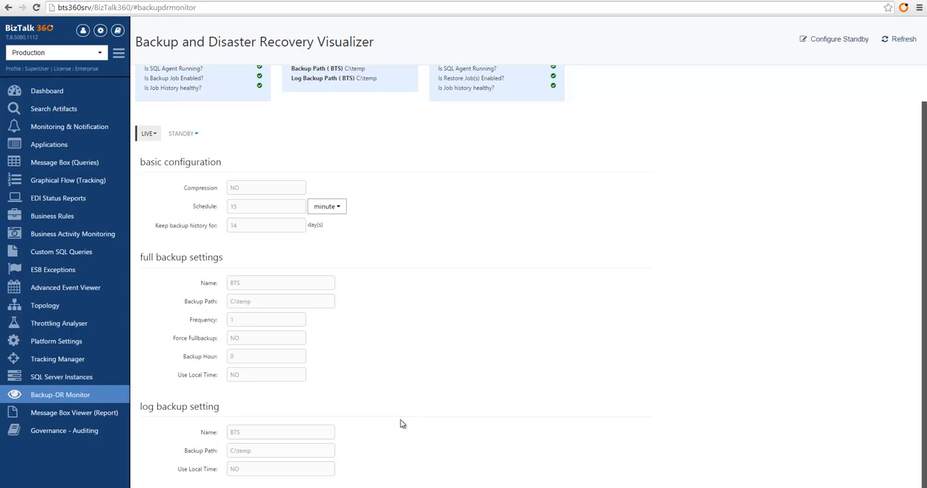
pyautogui.scroll(3)
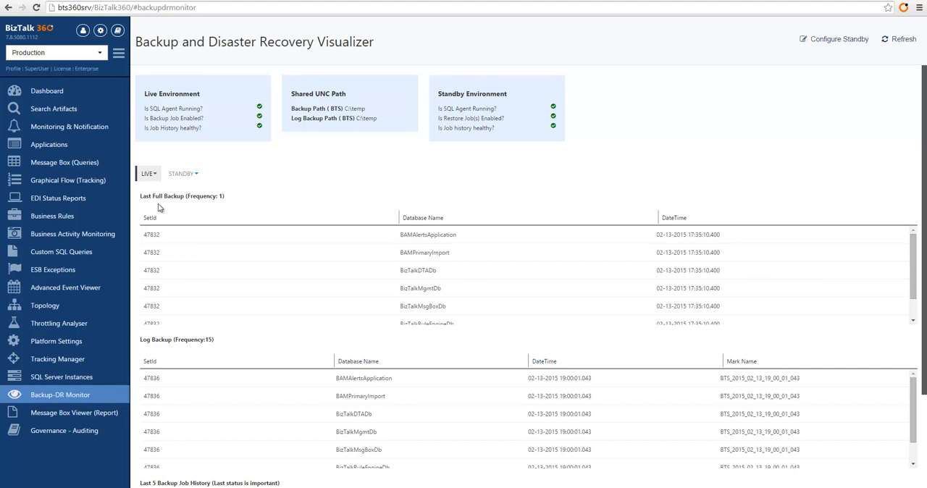
pyautogui.moveTo(498, 269)
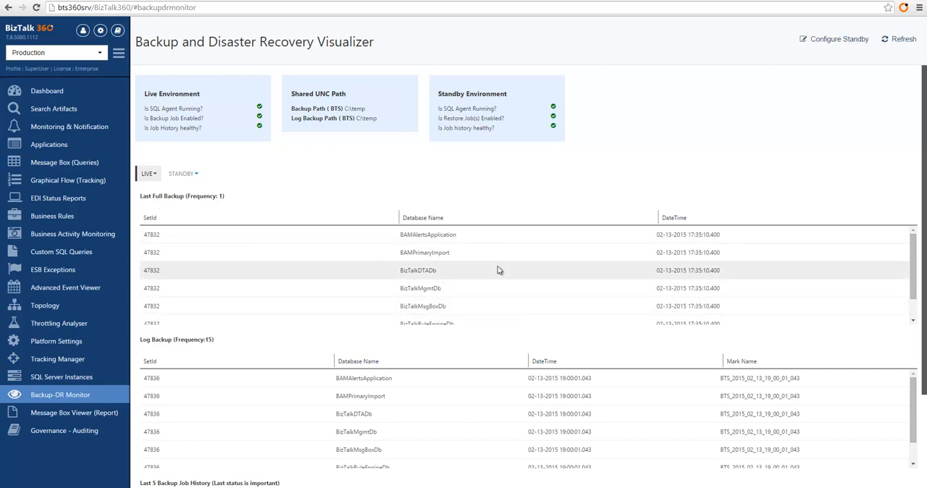
pyautogui.moveTo(209, 235)
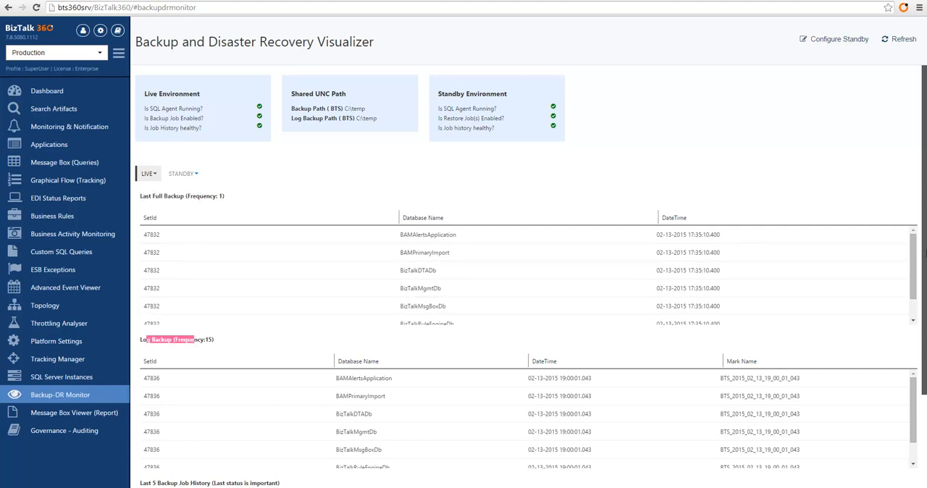
pyautogui.scroll(-3)
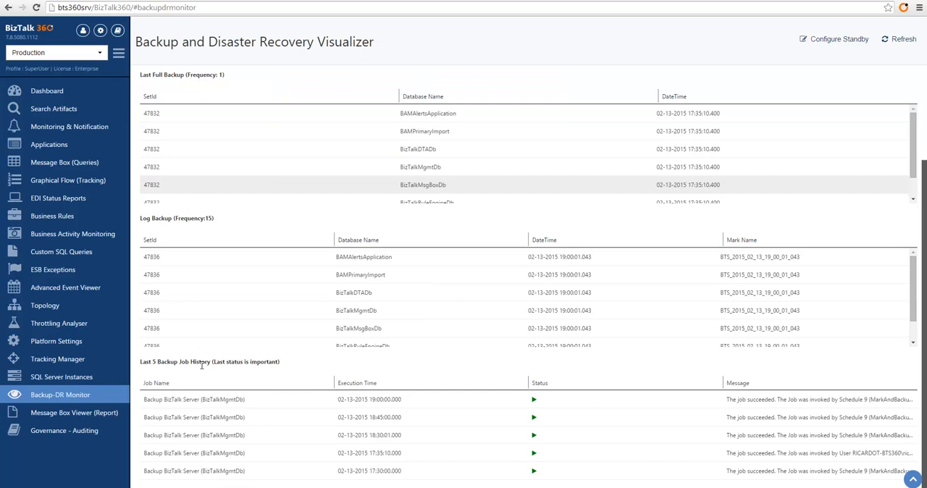
pyautogui.moveTo(217, 394)
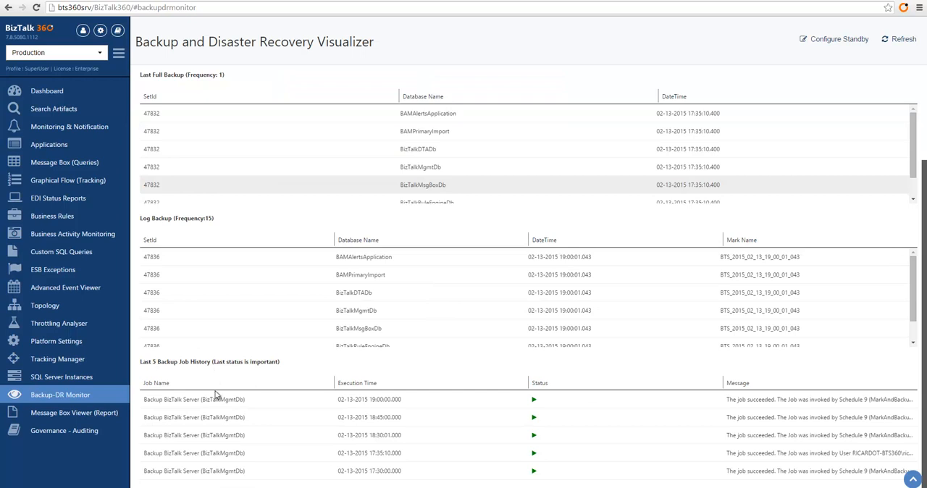
pyautogui.scroll(3)
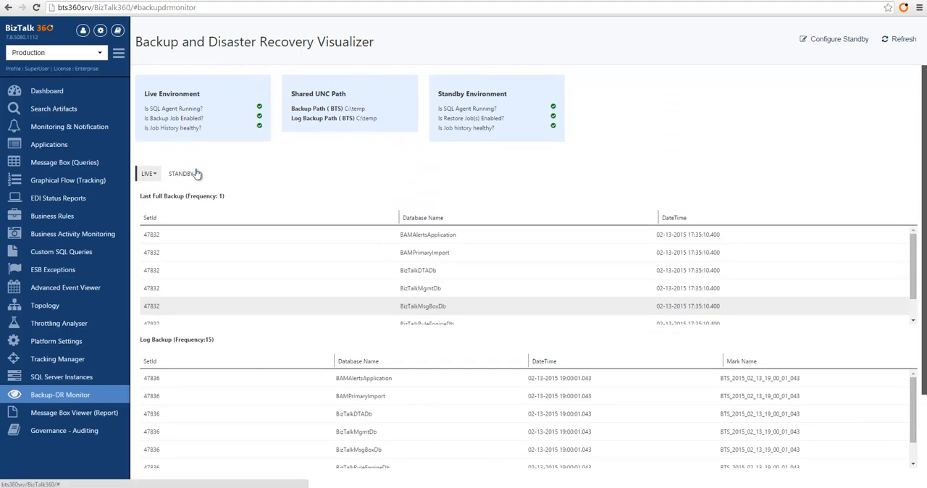
# Select Restore History under the STANDBY dropdown to show its full restore, log restore and restore job tables
pyautogui.click(181, 172)
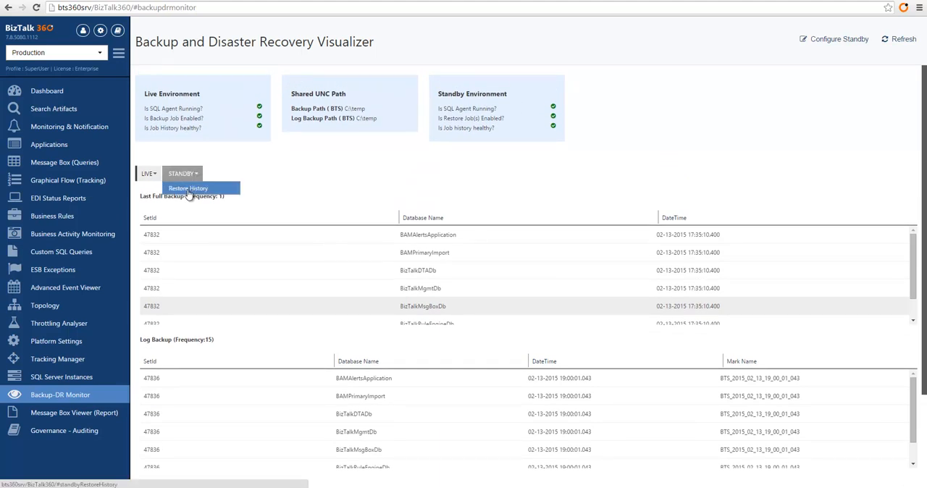
pyautogui.click(188, 189)
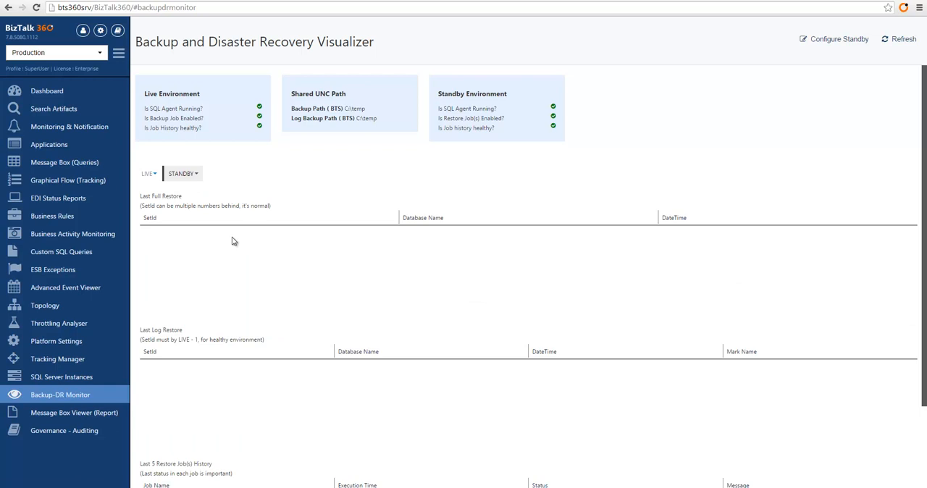
pyautogui.moveTo(332, 261)
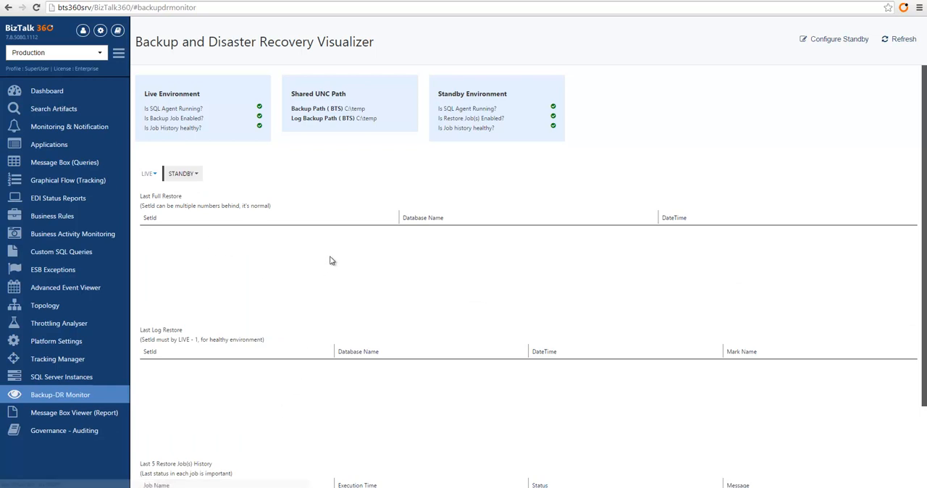
pyautogui.moveTo(157, 243)
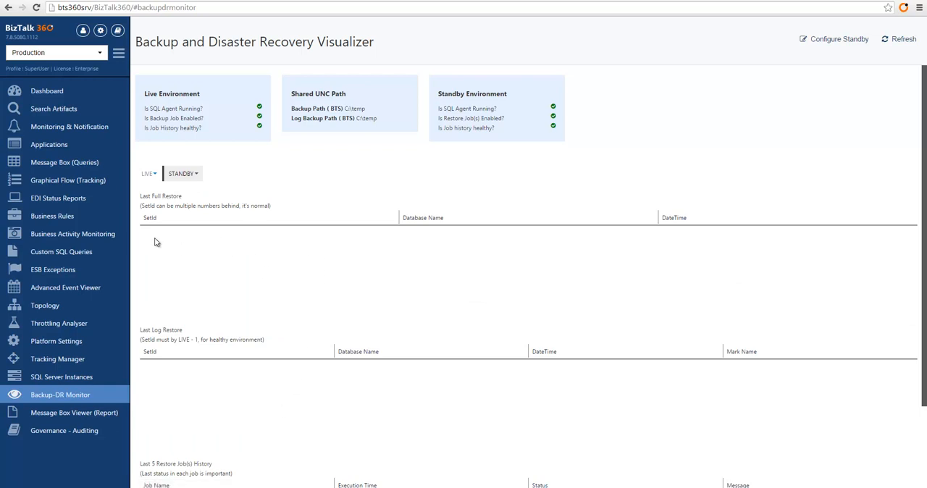
pyautogui.moveTo(342, 297)
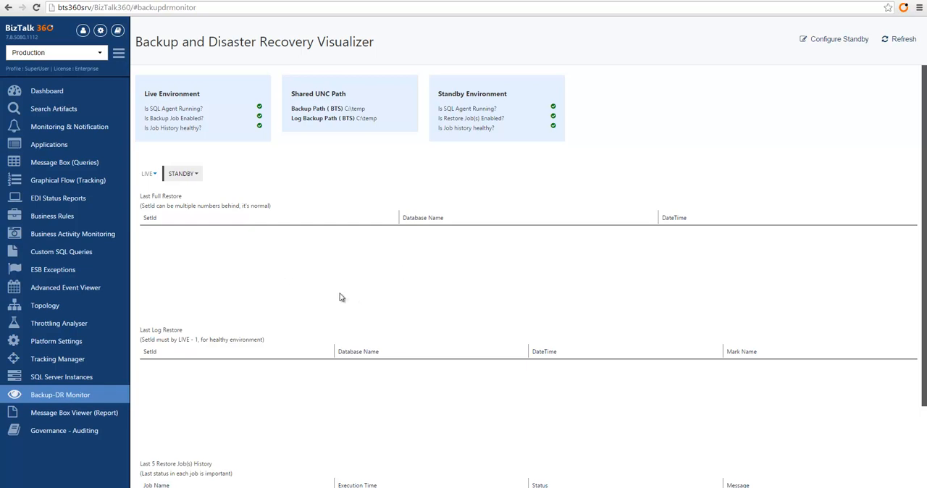
pyautogui.moveTo(351, 304)
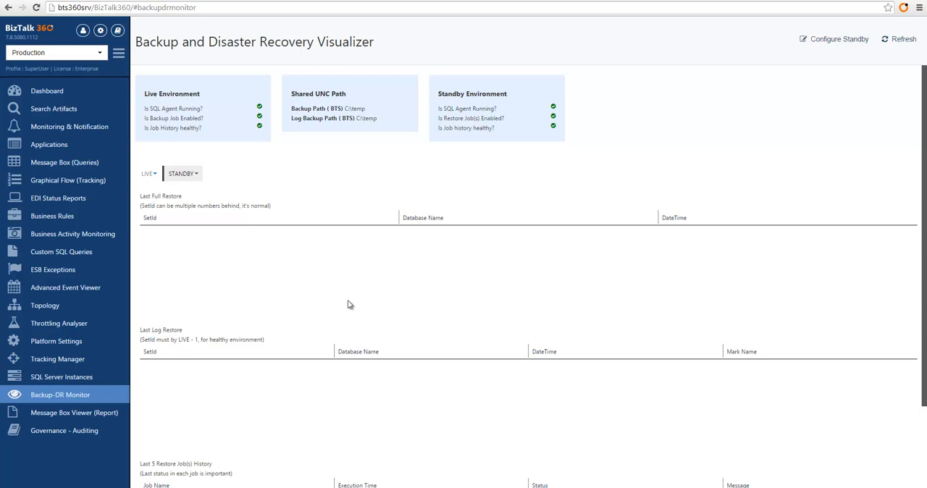
pyautogui.moveTo(342, 302)
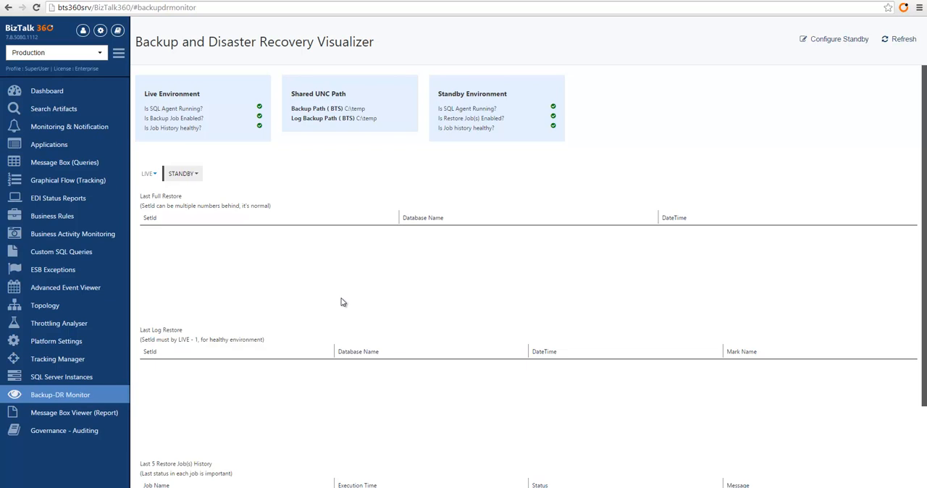